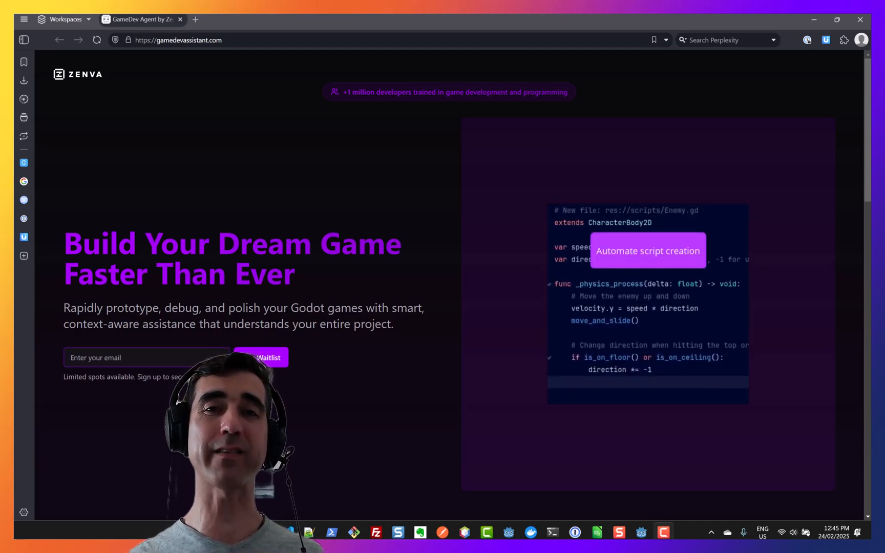
# Watch the website demo chat send its sample prompts before switching to Godot
pyautogui.write('now add a collider and a mesh node to the')
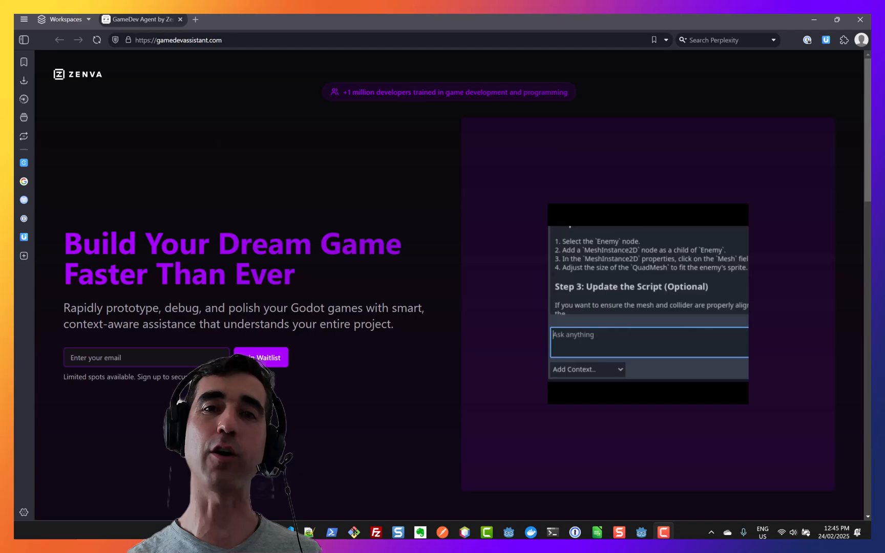
pyautogui.write('Search the docs for stat')
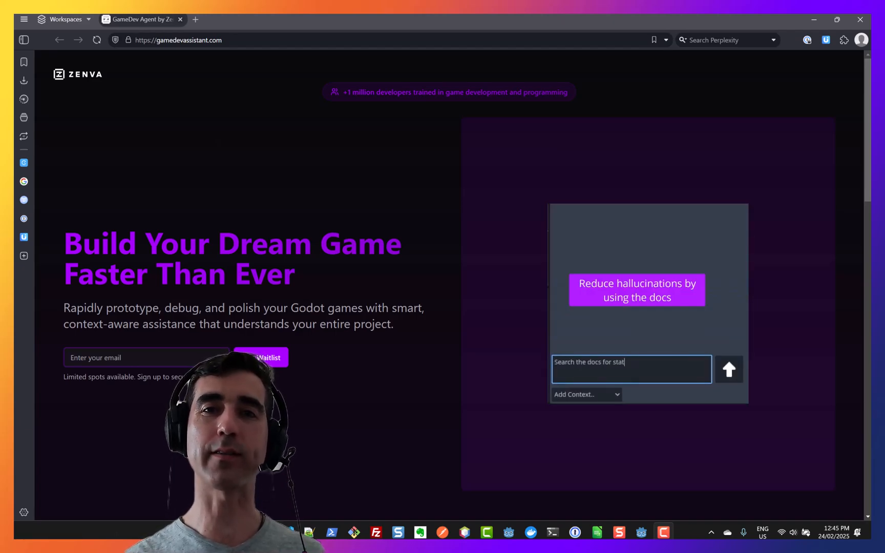
pyautogui.click(729, 369)
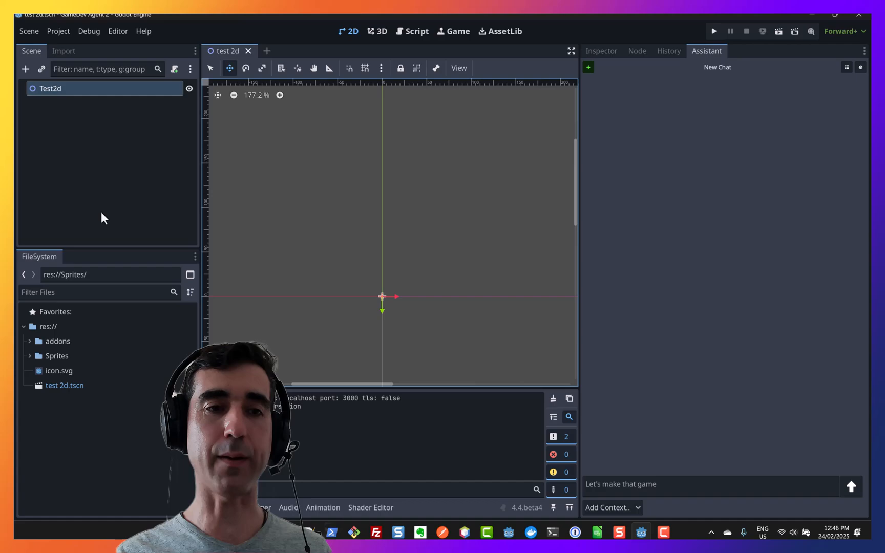
# Expand the addons folder to reveal the gamedev_assistant plugin, then collapse it
pyautogui.click(58, 341)
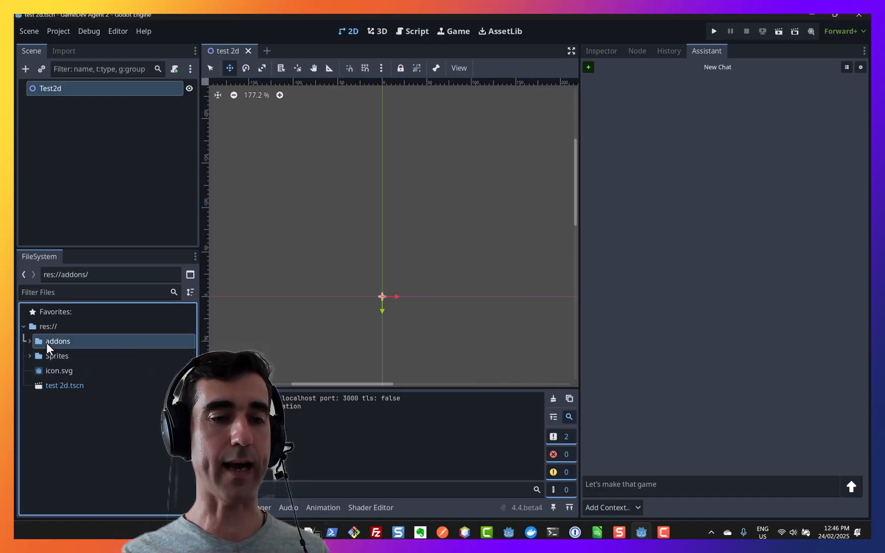
pyautogui.click(56, 341)
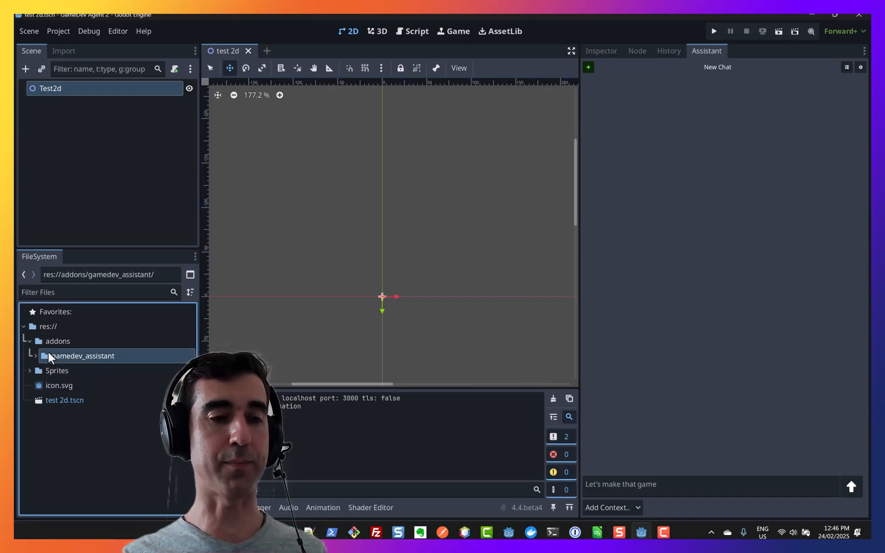
pyautogui.click(56, 355)
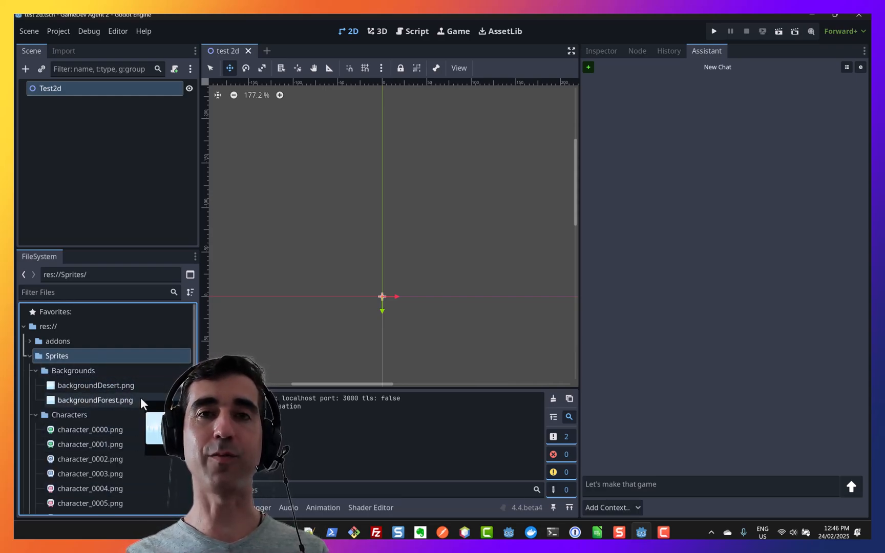
pyautogui.moveTo(313, 395)
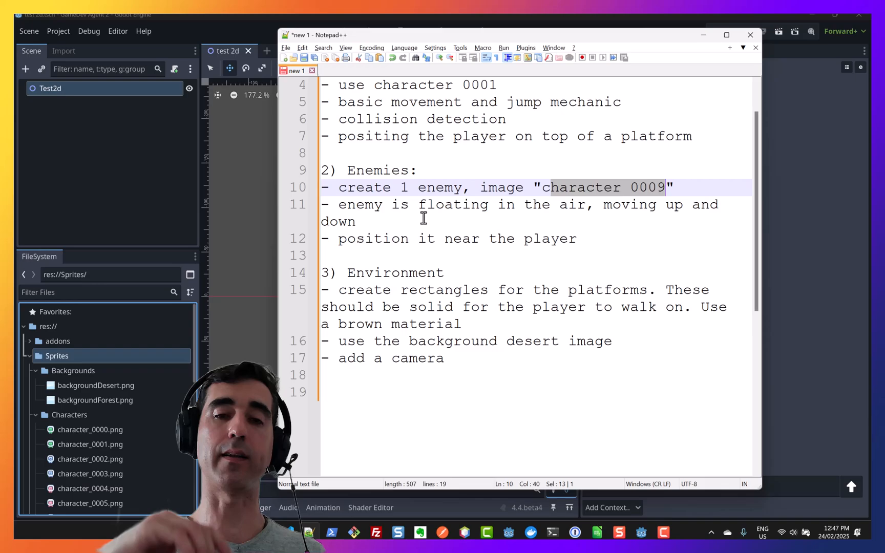
pyautogui.scroll(-3)
pyautogui.write("Let's make that game")
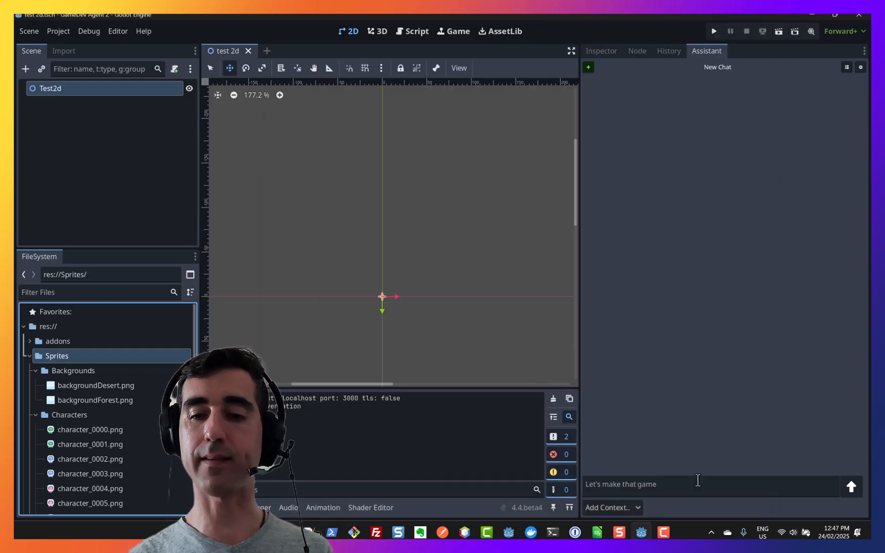
# Send the platformer requirements to the Assistant and read its setup steps and Player script
pyautogui.write('- create rectangles for the platforms. These should be solid for the player to walk on. Use a brown material')
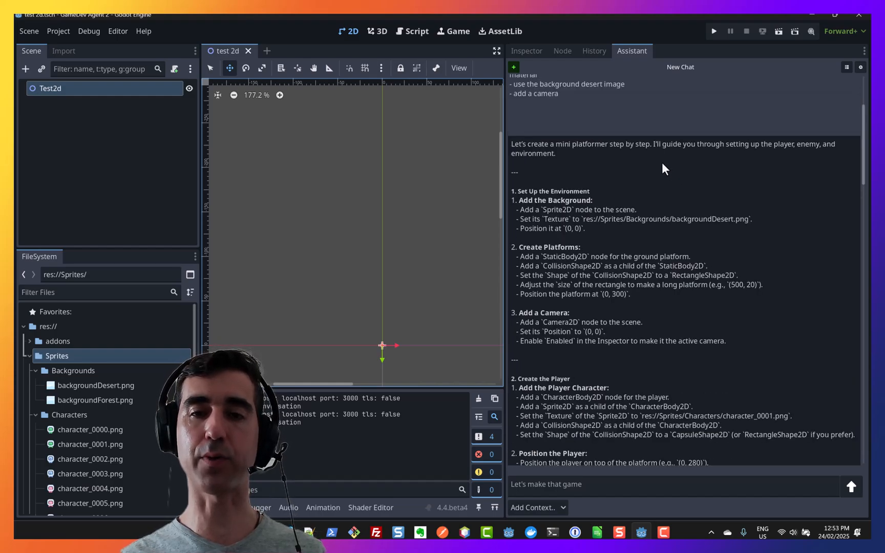
pyautogui.scroll(-3)
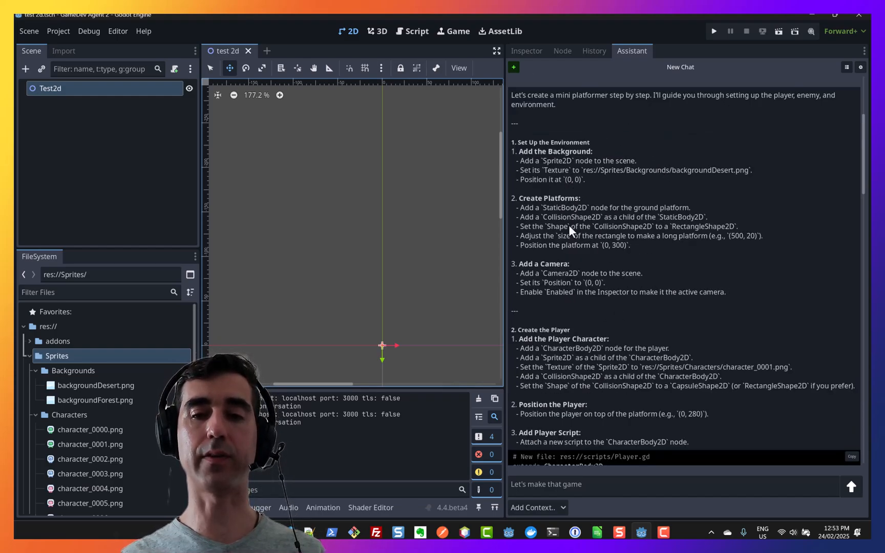
pyautogui.moveTo(591, 309)
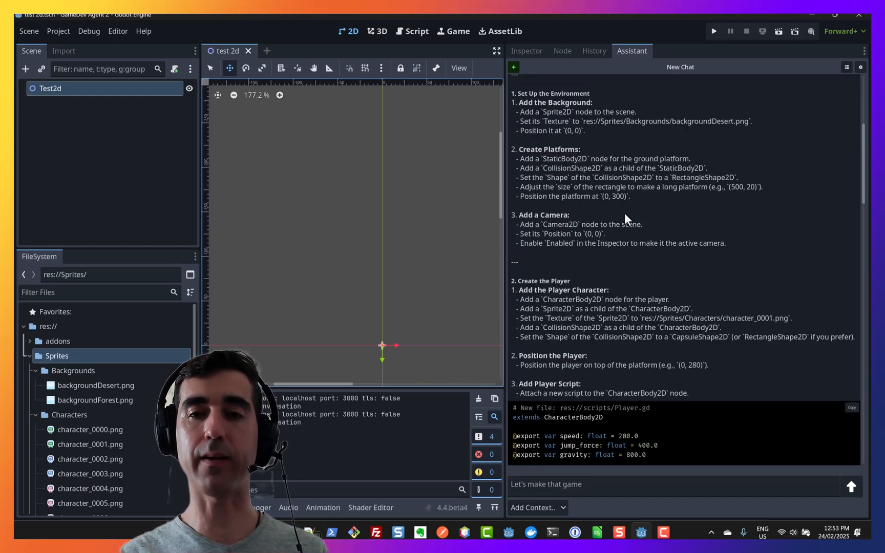
pyautogui.scroll(-3)
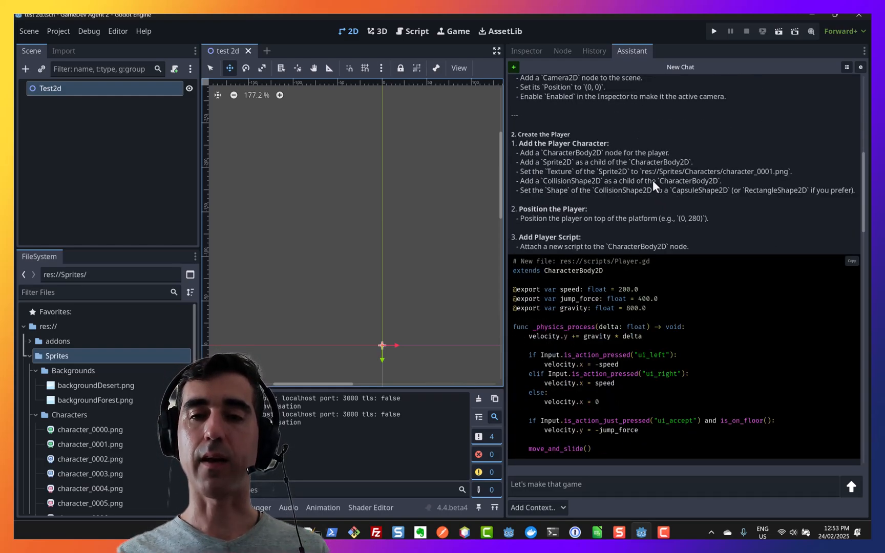
pyautogui.scroll(-3)
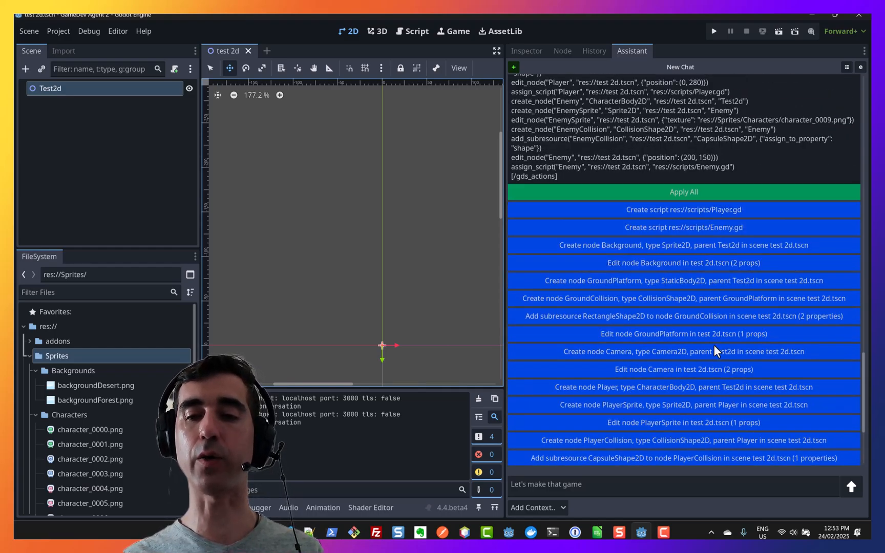
# Scroll the reply to the Apply All button and the individual script and node actions
pyautogui.scroll(-3)
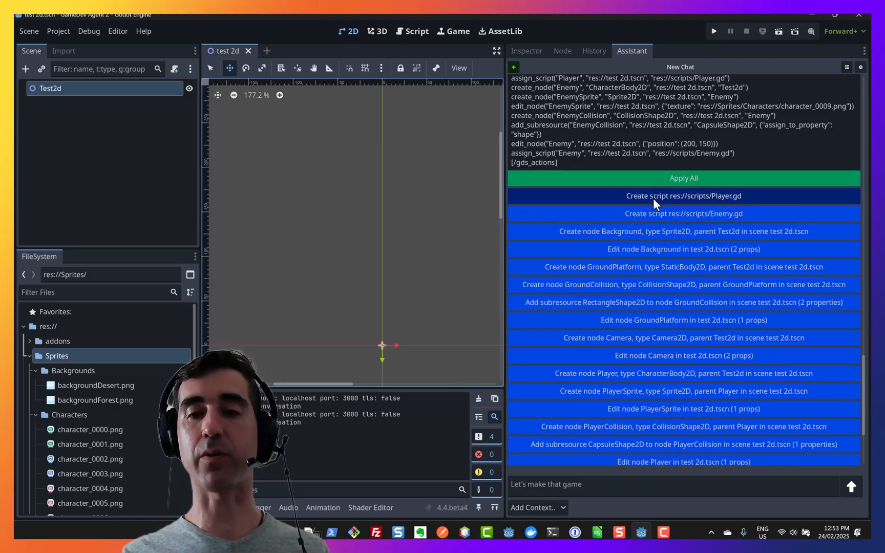
pyautogui.moveTo(642, 237)
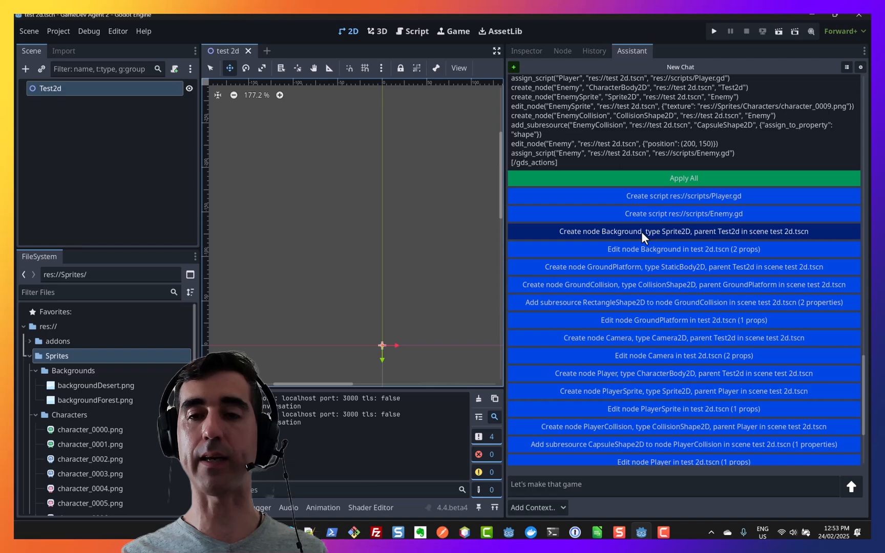
pyautogui.moveTo(642, 248)
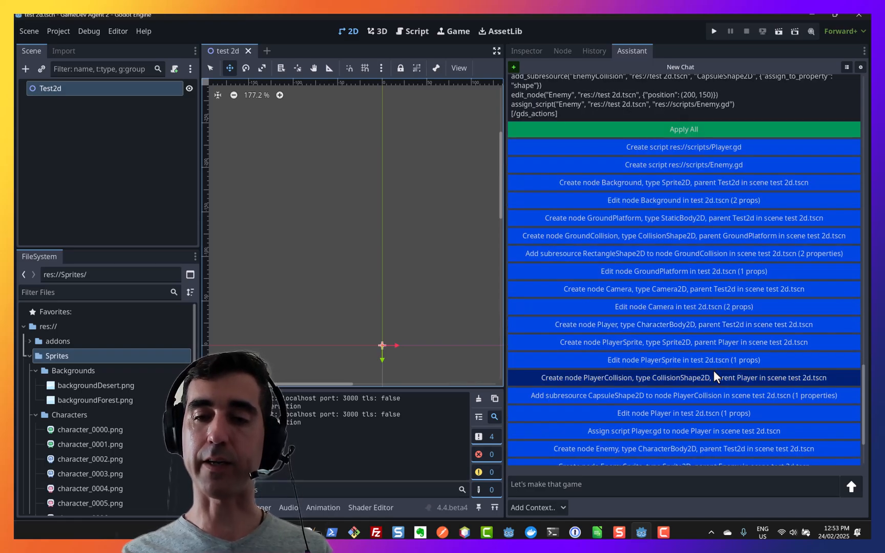
pyautogui.scroll(-3)
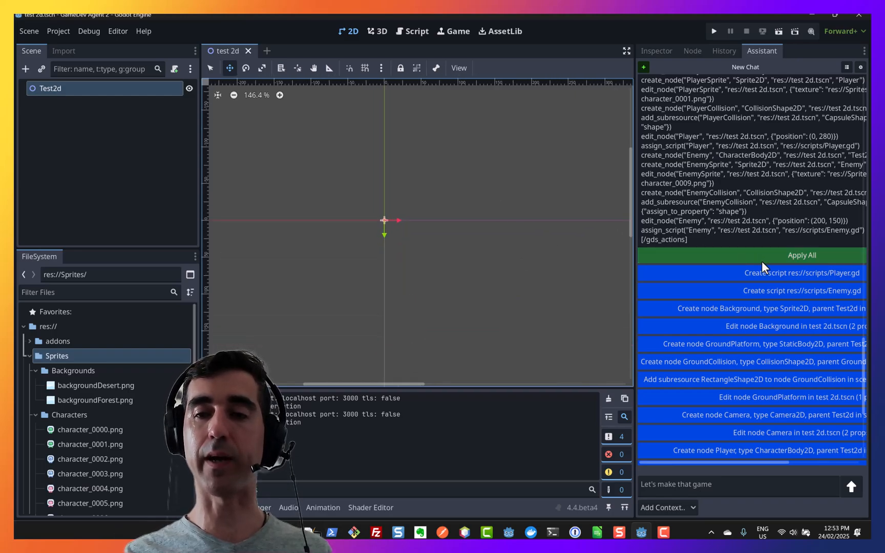
# Run Apply All, then select the new floating enemy and ground platform in the scene tree
pyautogui.click(801, 255)
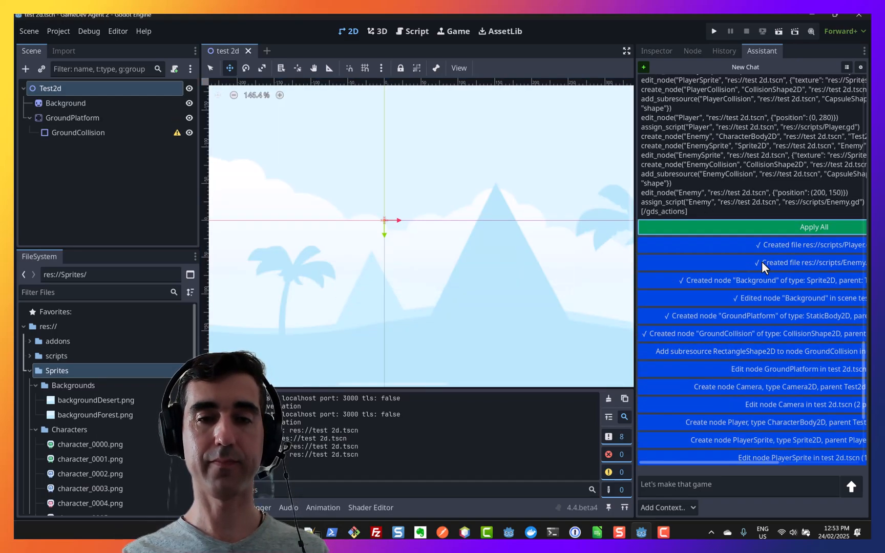
pyautogui.click(814, 228)
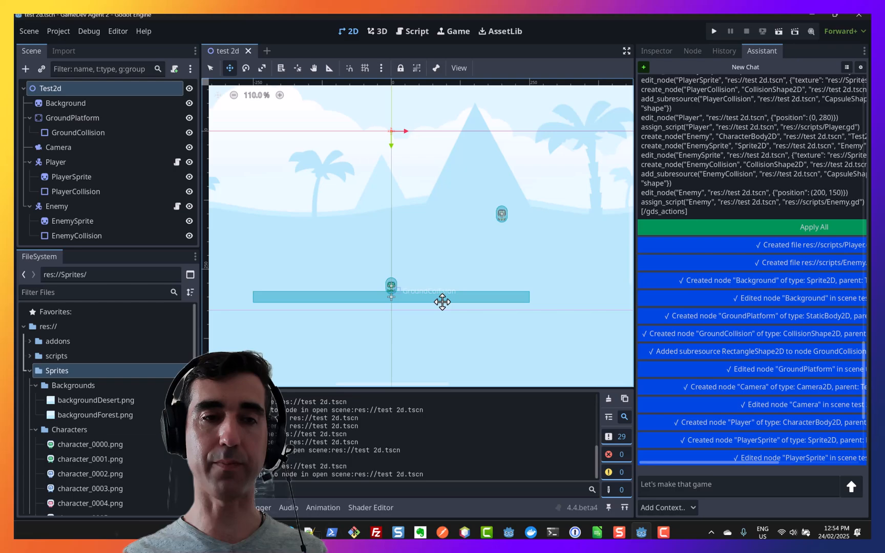
pyautogui.click(56, 206)
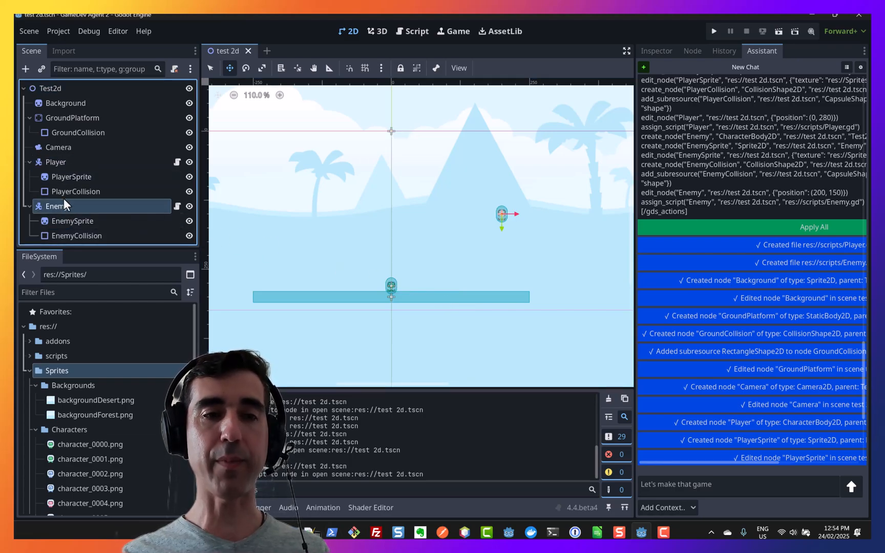
pyautogui.click(73, 117)
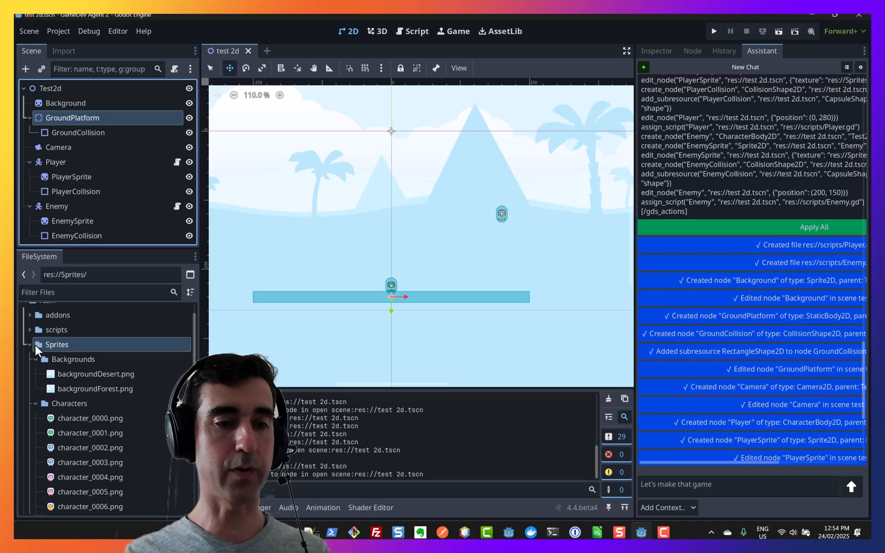
pyautogui.click(56, 344)
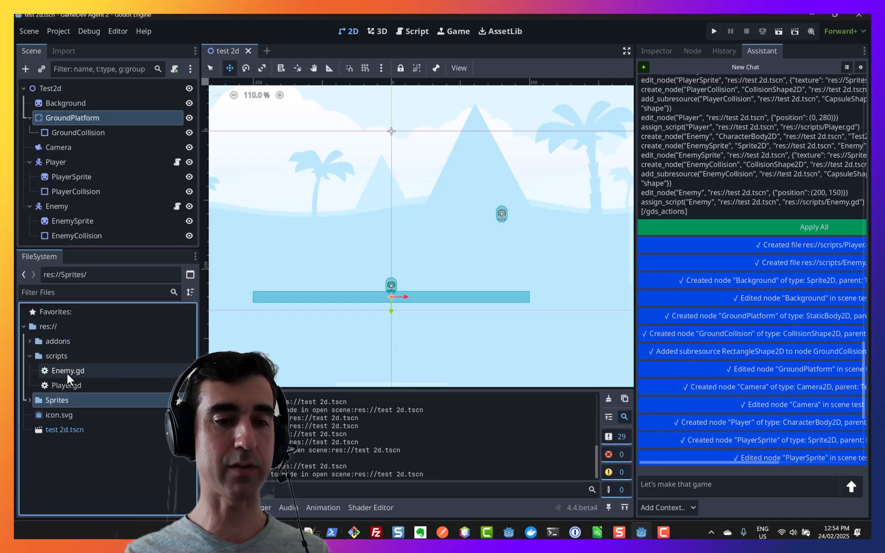
pyautogui.doubleClick(66, 385)
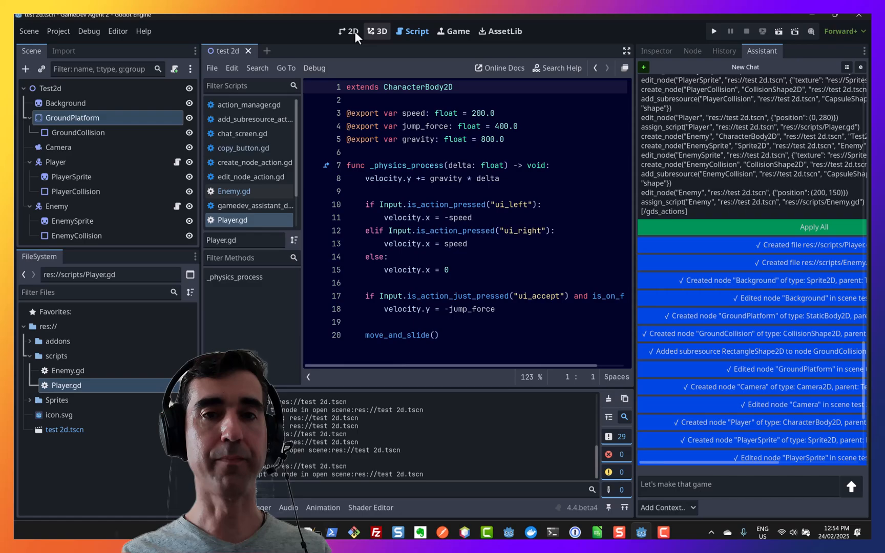
pyautogui.click(348, 31)
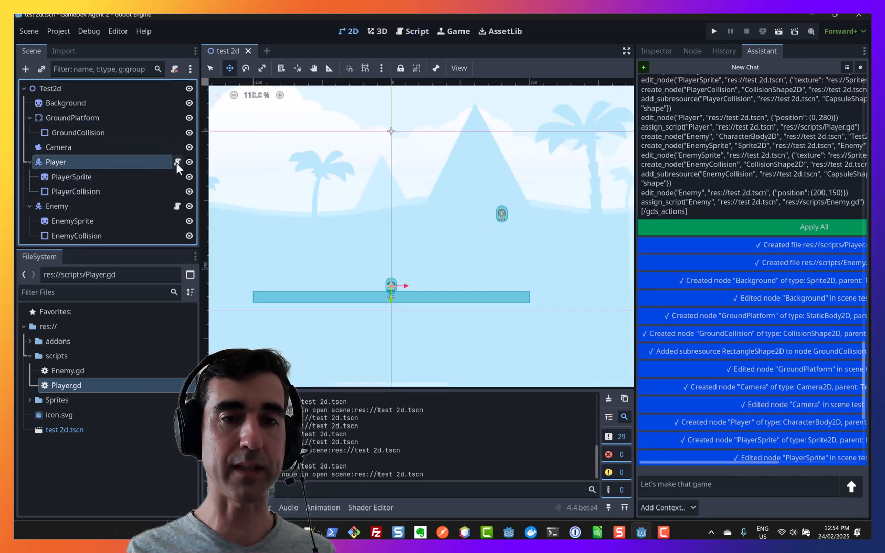
pyautogui.click(417, 31)
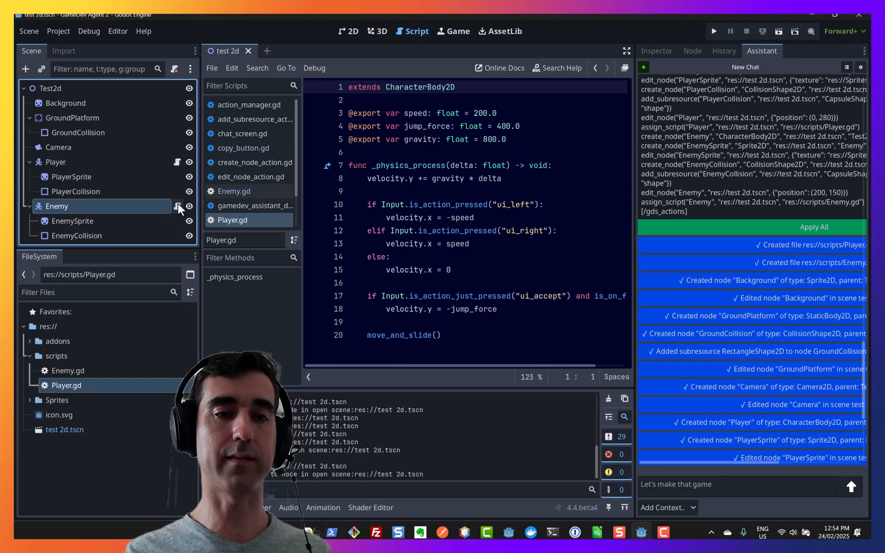
pyautogui.click(58, 147)
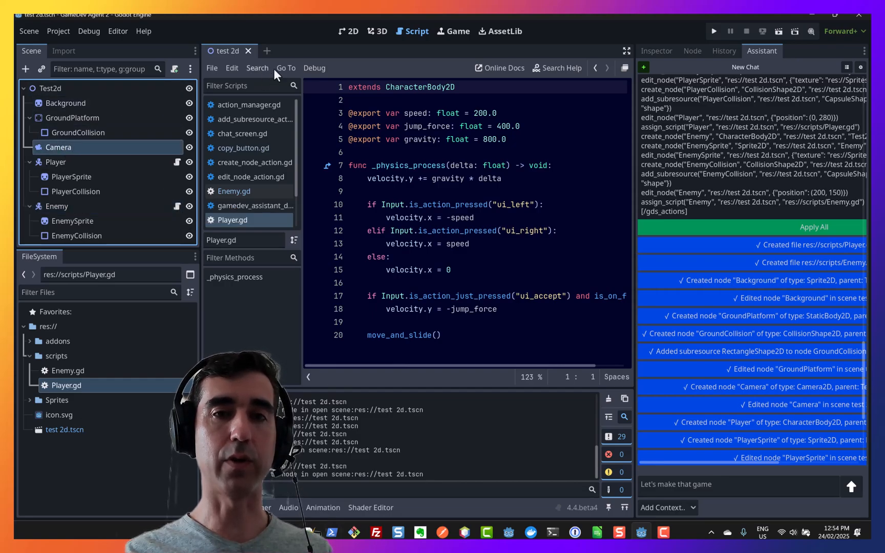
pyautogui.click(347, 31)
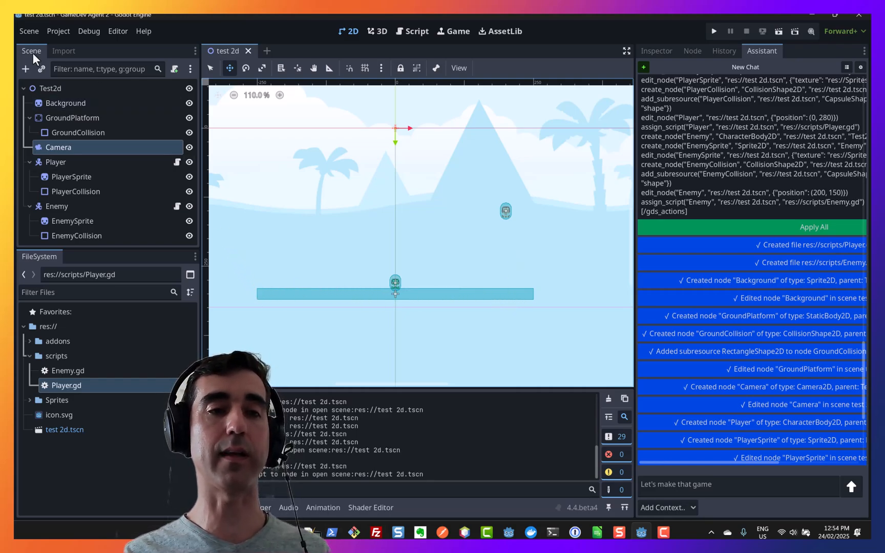
pyautogui.moveTo(72, 118)
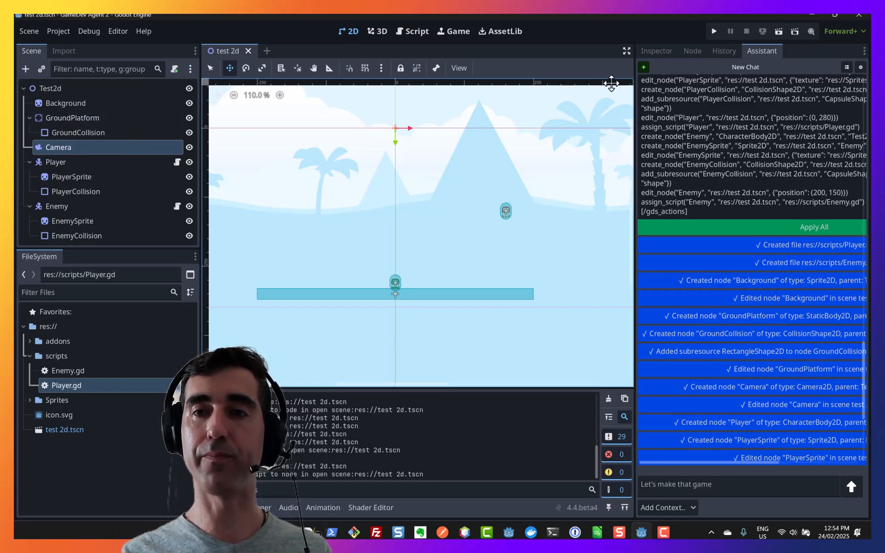
# Run the project with the Run Project button to play-test the platformer
pyautogui.click(712, 31)
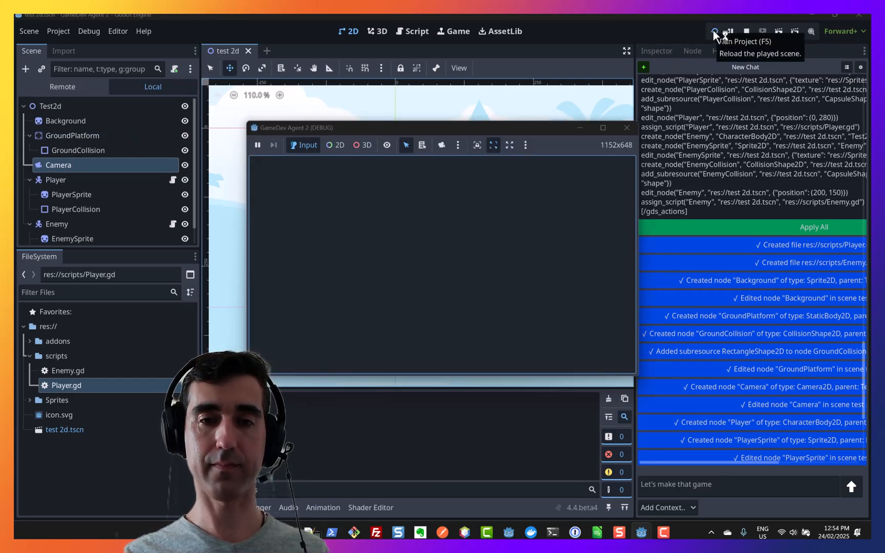
pyautogui.click(729, 31)
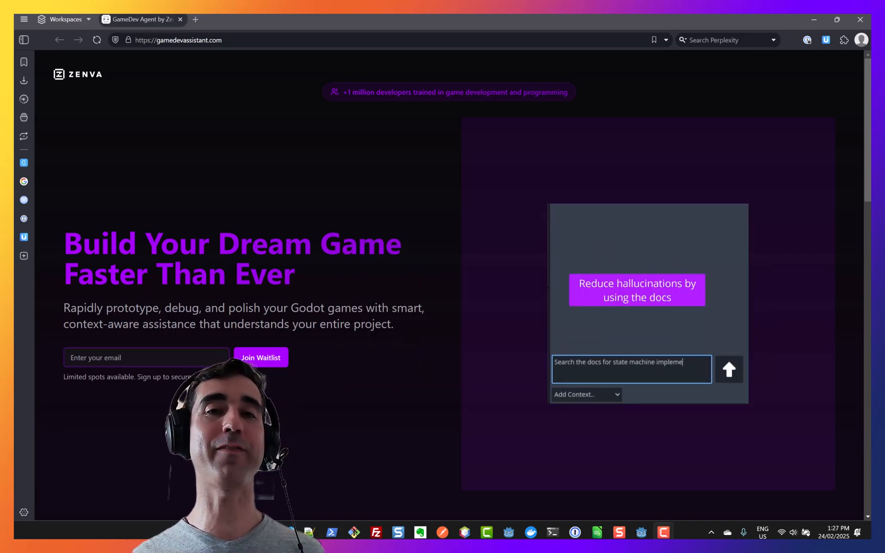
# Watch the demo chat answer 'Search the docs for state machine implementation' with AnimationTree steps
pyautogui.click(729, 369)
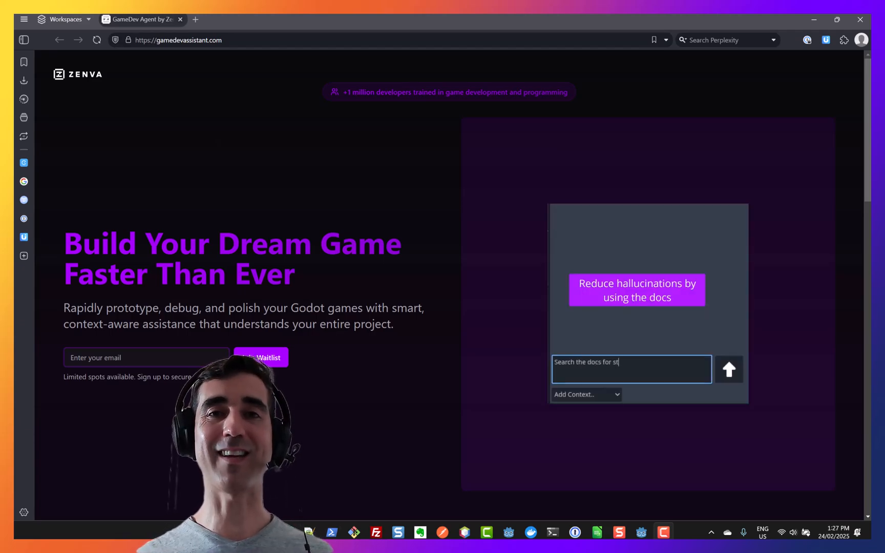
pyautogui.click(728, 370)
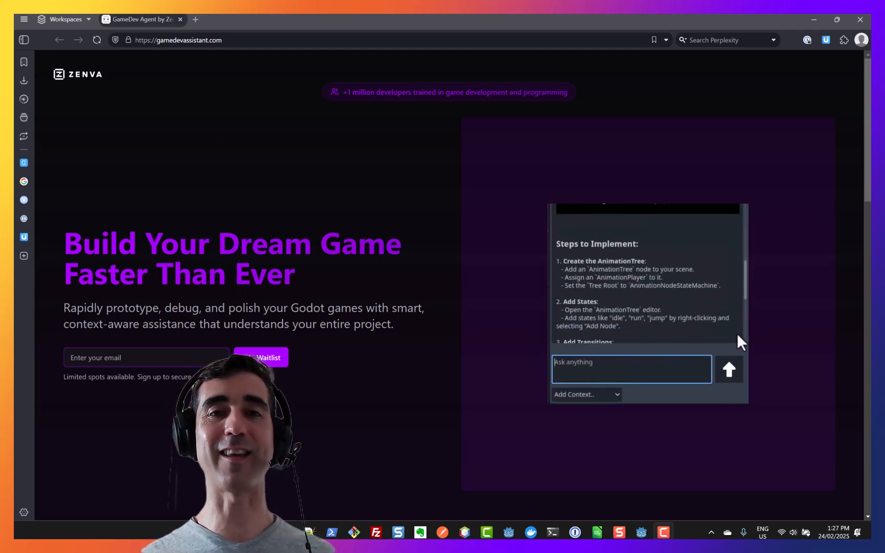